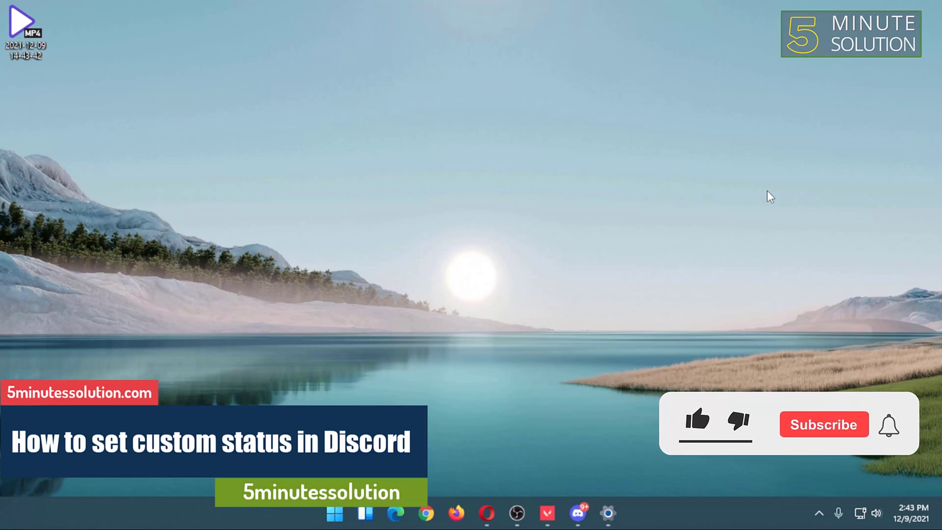
Launch Discord from the taskbar and bring up the account status options.
left_click(697, 424)
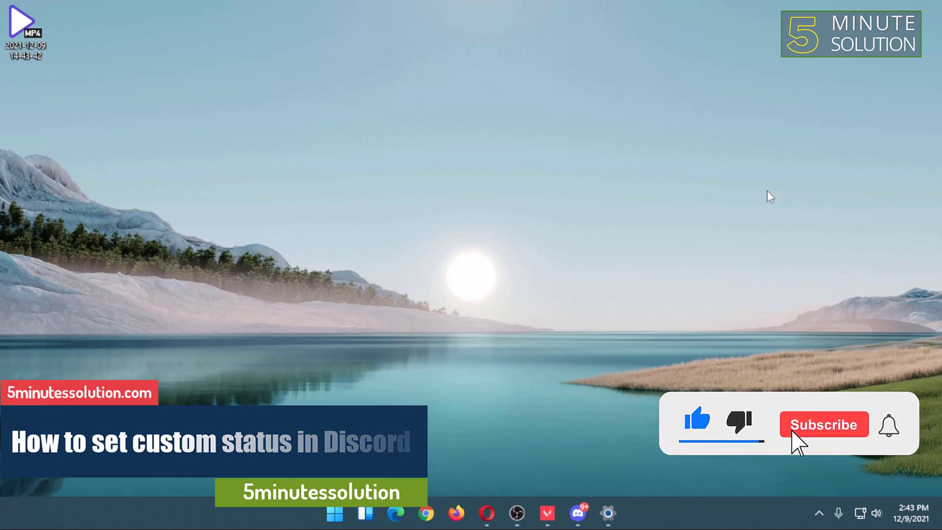
left_click(824, 423)
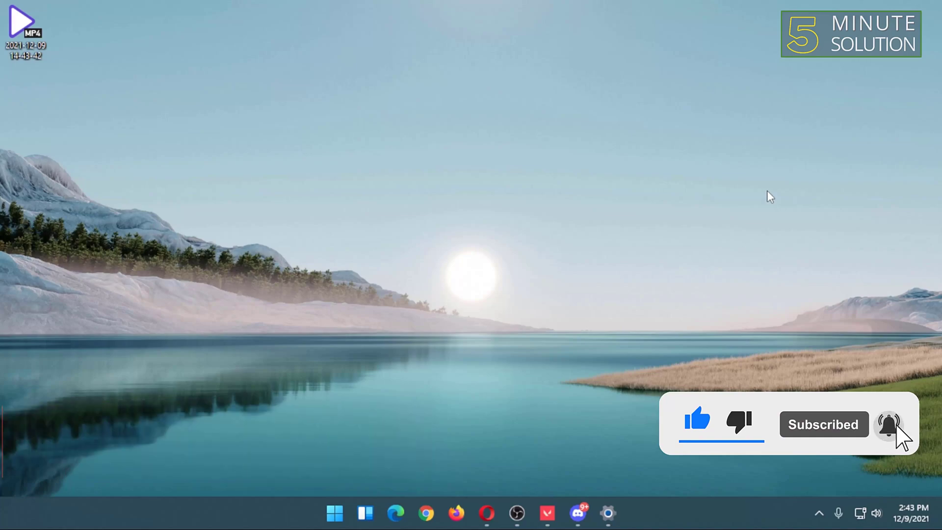
left_click(891, 423)
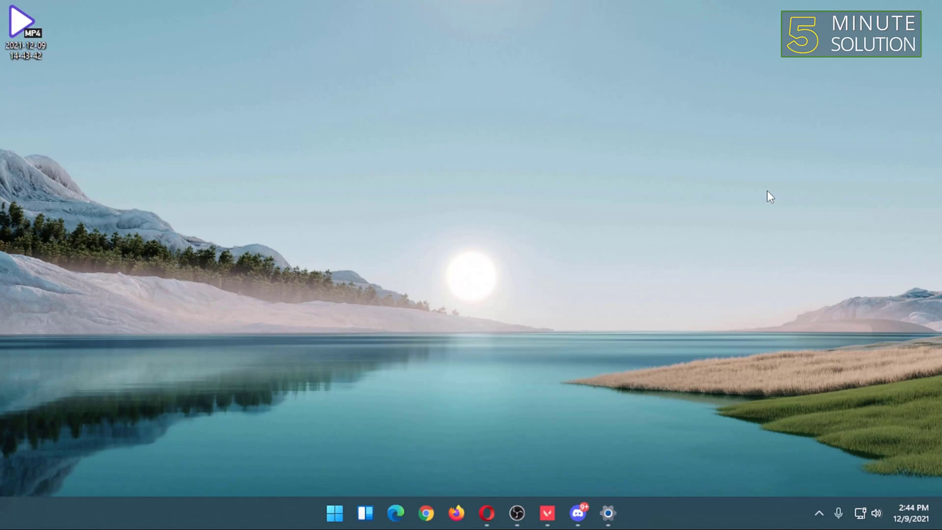
left_click(578, 513)
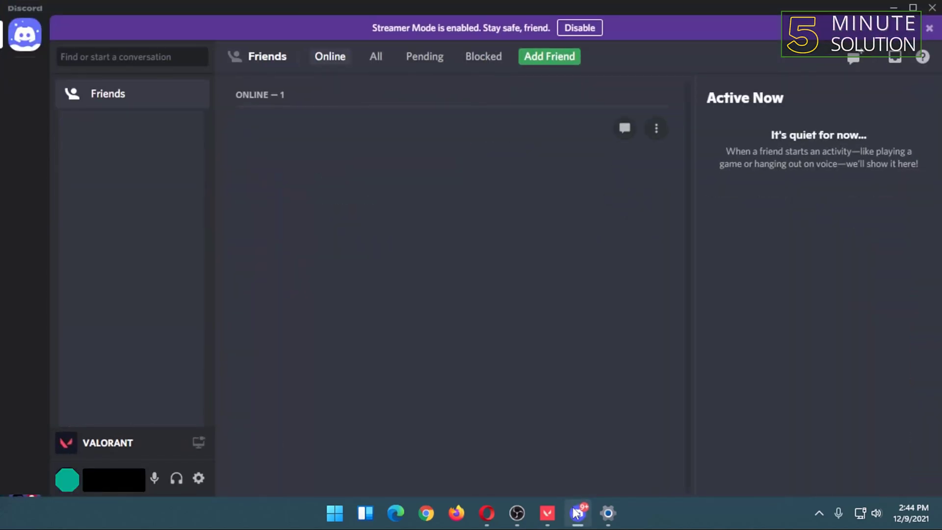
mouse_move(506, 303)
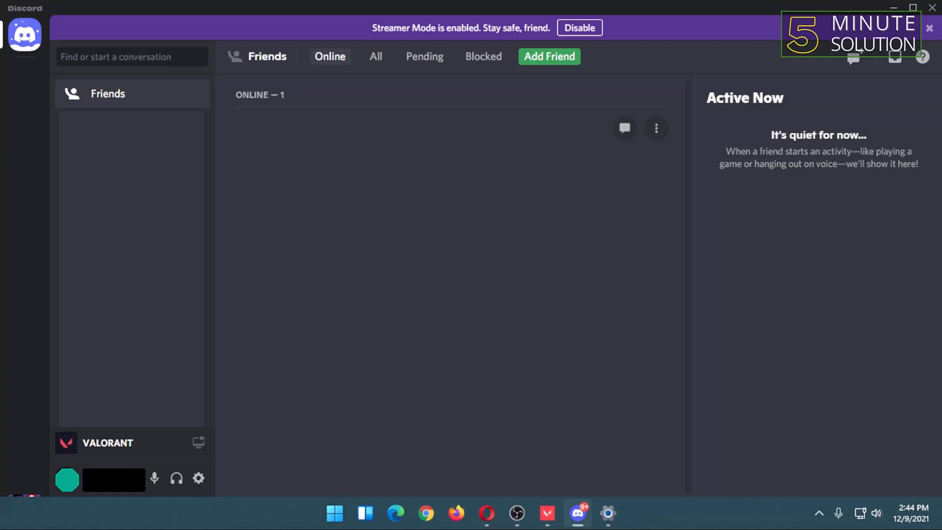
left_click(68, 479)
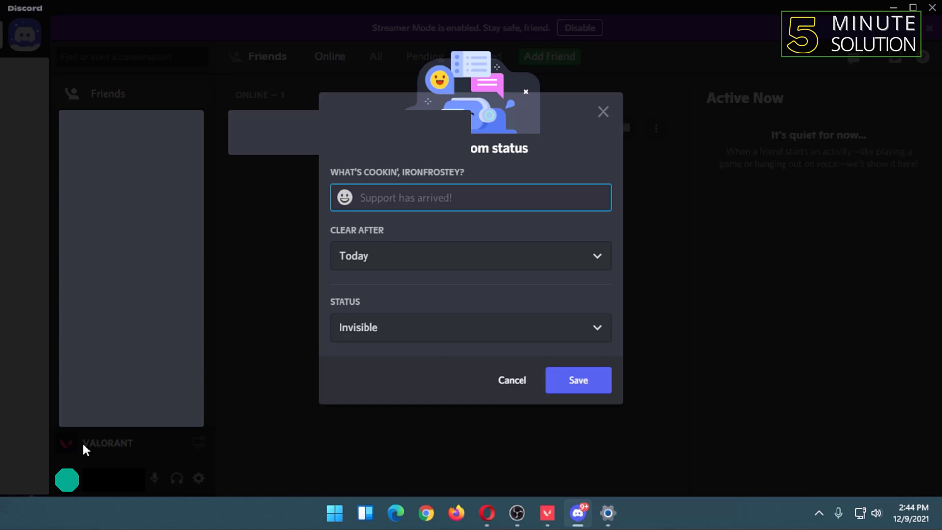
mouse_move(108, 430)
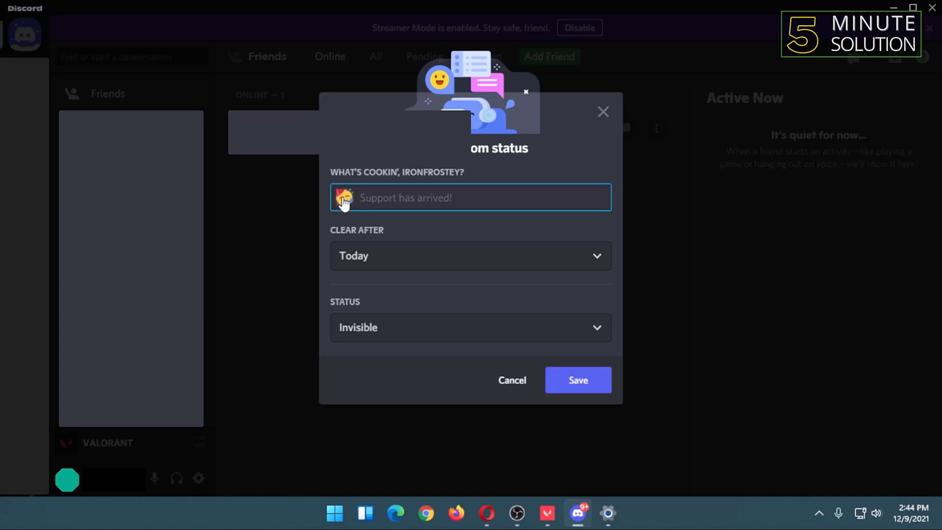
Search the emoji picker for :watermelon: and set the watermelon emoji on the status.
left_click(344, 198)
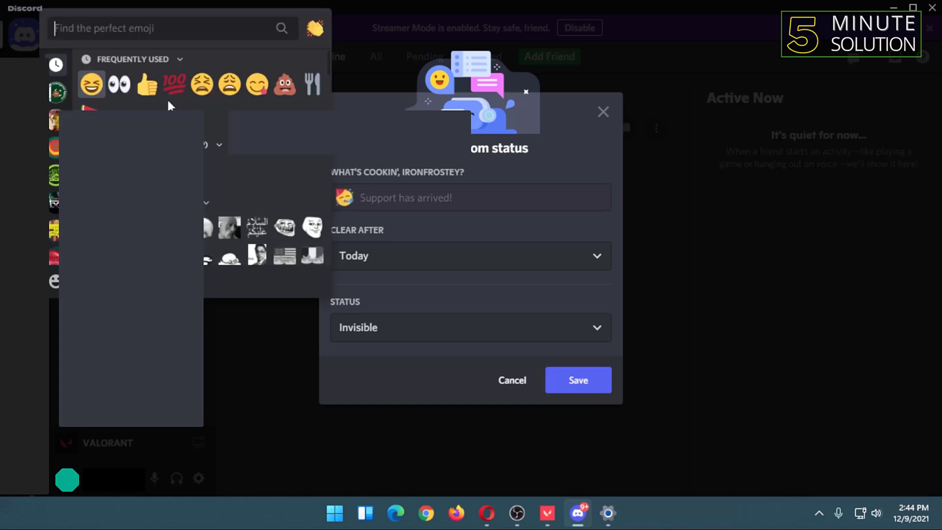
type(":scarciamoment2:")
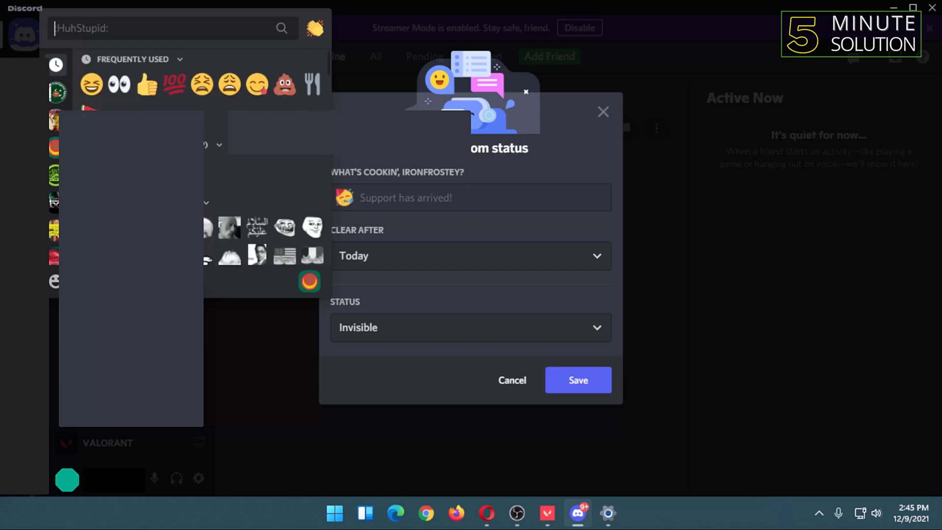
type(":watermelon:")
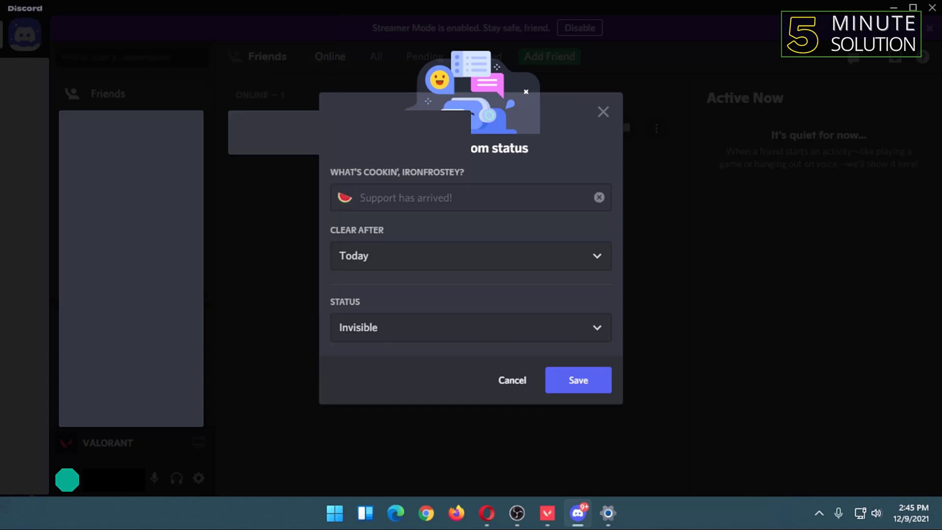
Enter 'Eating watermelon' in the custom status message field.
left_click(450, 197)
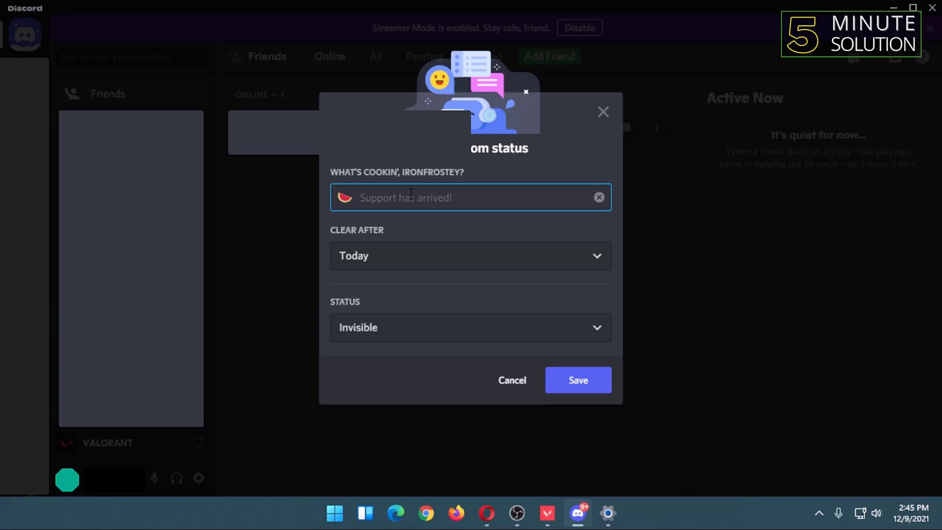
left_click(420, 198)
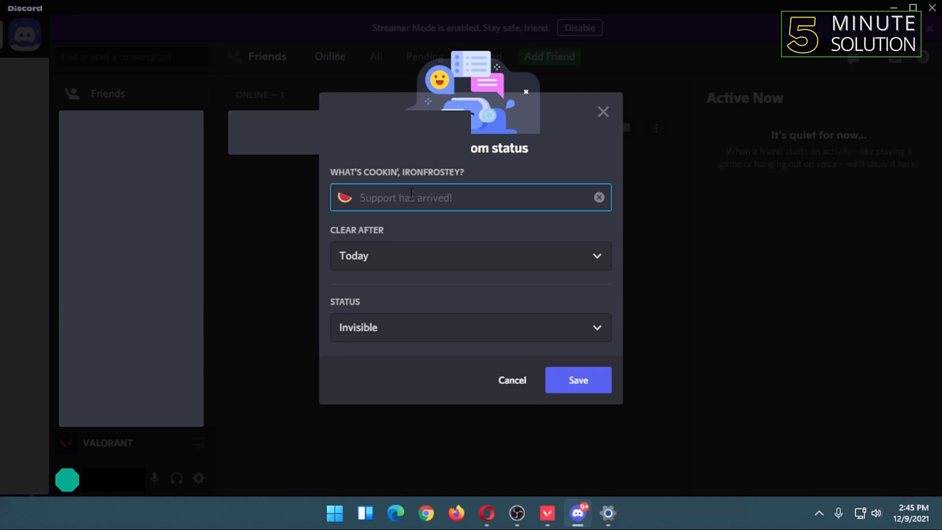
type("E")
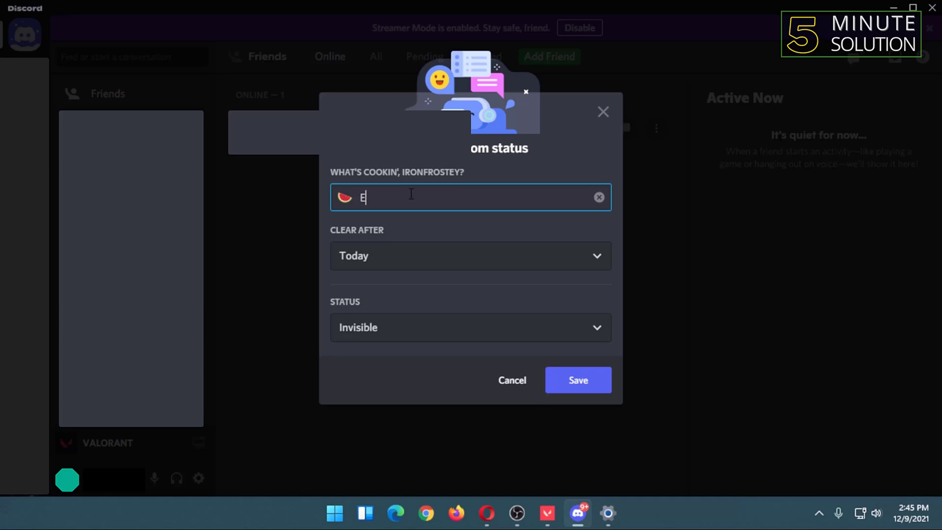
type("ating watermelon")
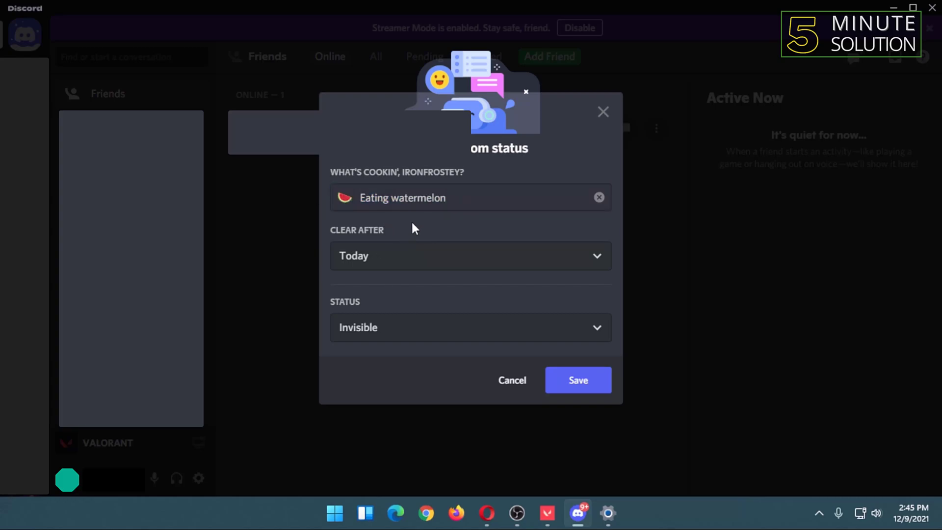
mouse_move(401, 256)
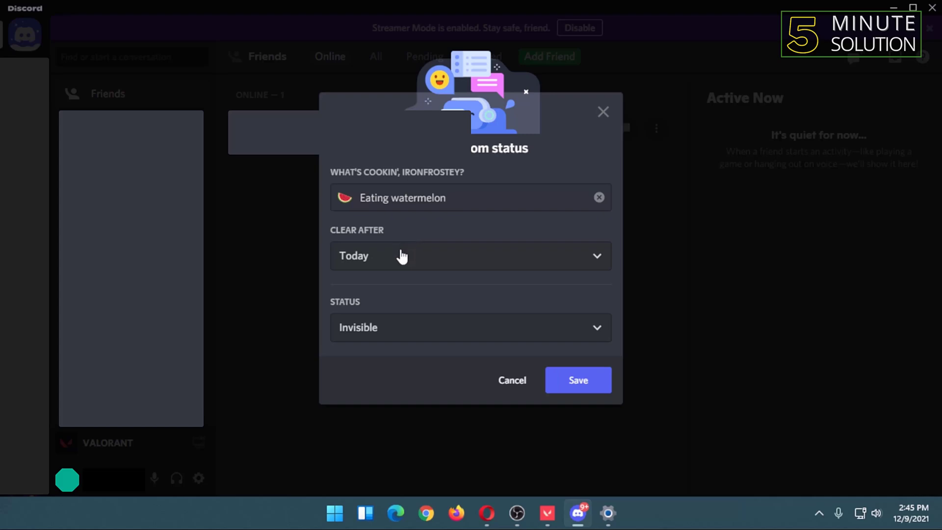
Set the status Clear After option to Don't clear.
left_click(470, 255)
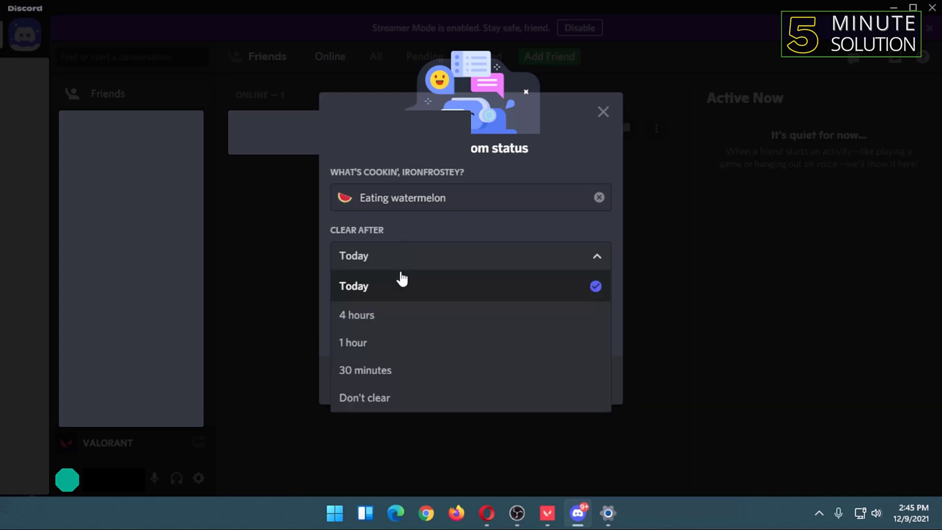
mouse_move(375, 370)
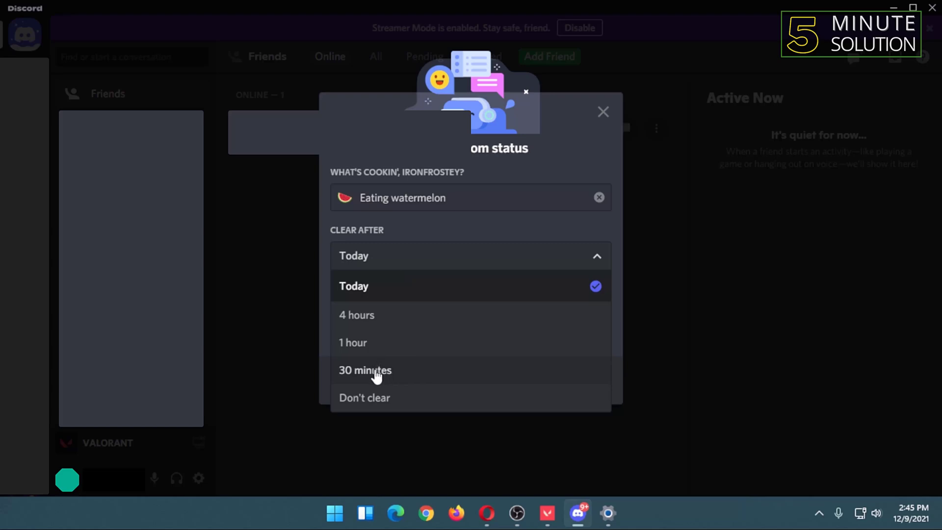
mouse_move(385, 381)
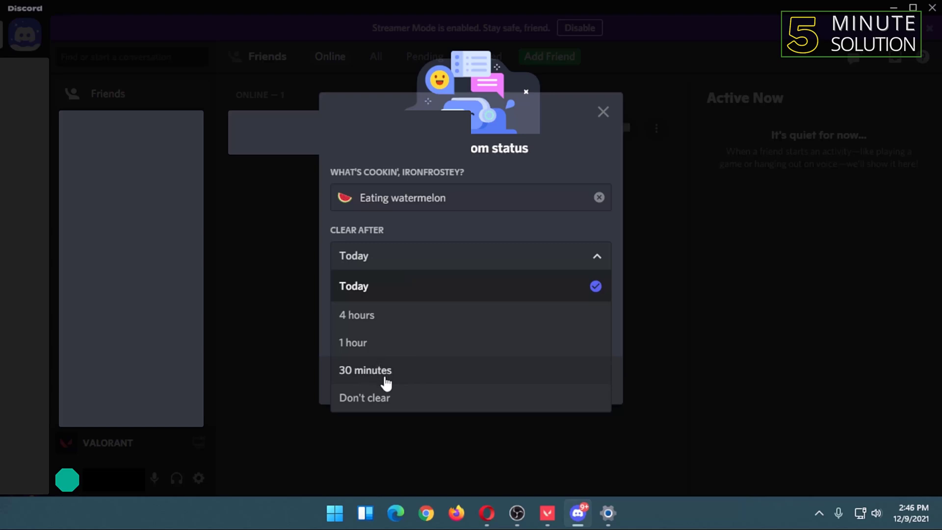
mouse_move(384, 383)
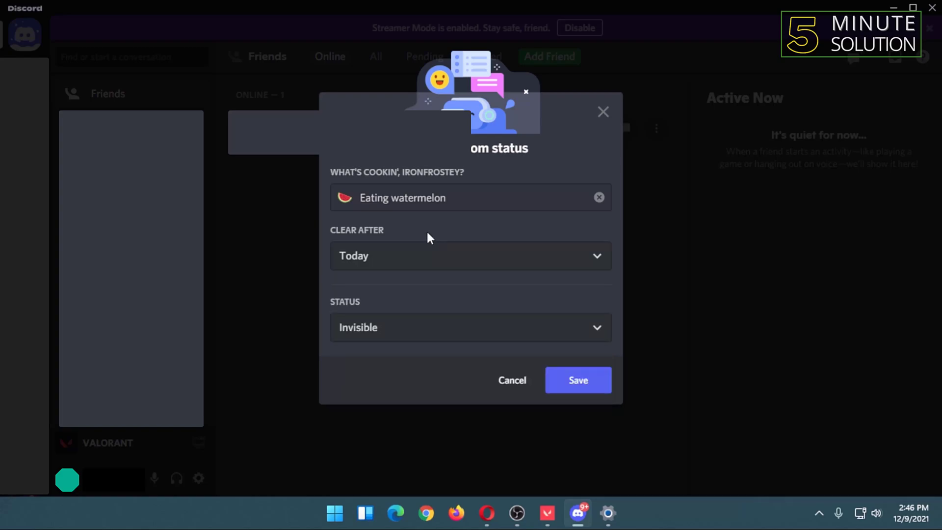
mouse_move(426, 257)
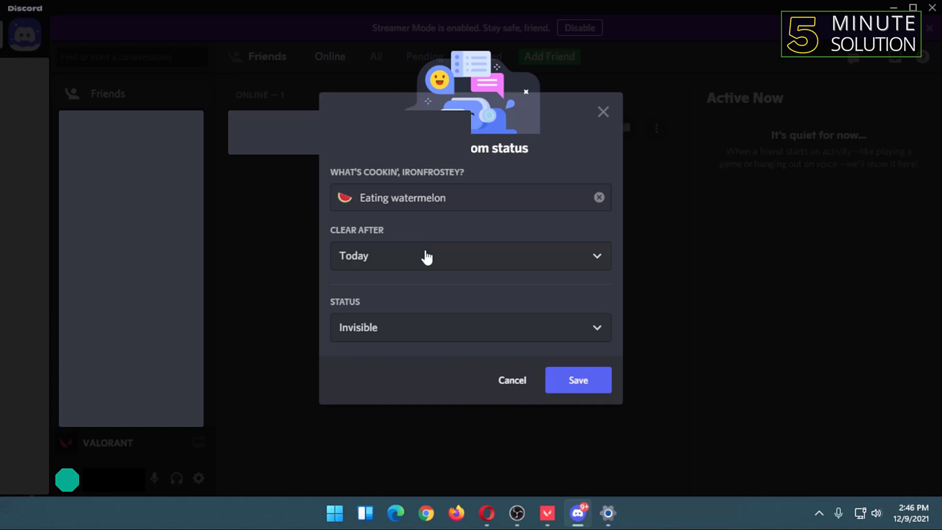
left_click(471, 255)
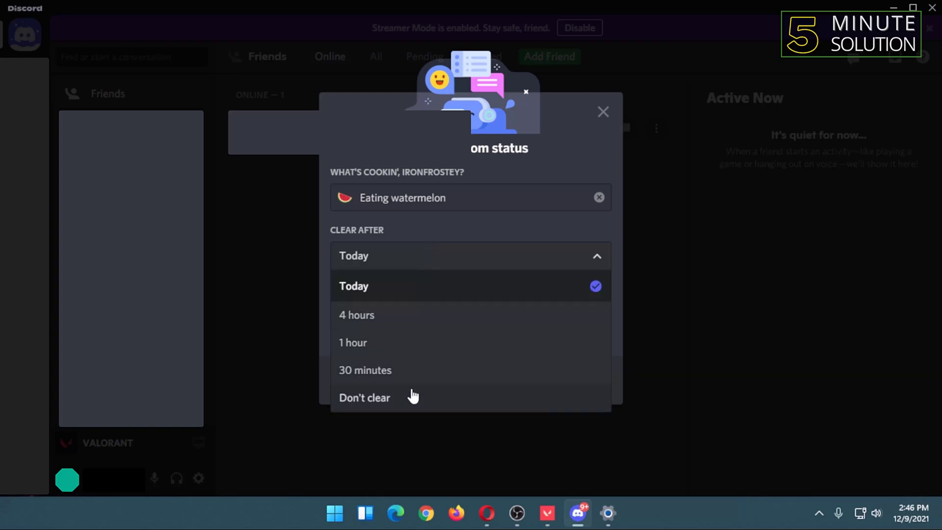
left_click(364, 397)
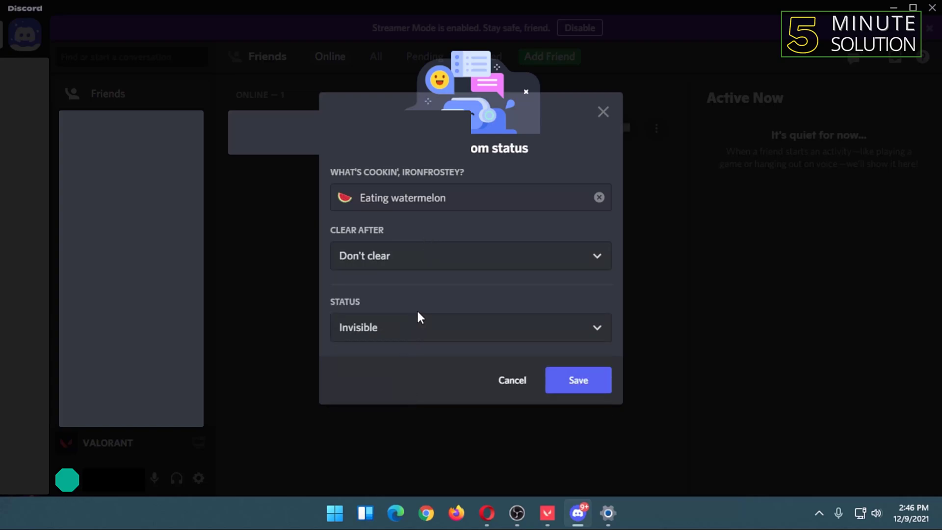
left_click(470, 327)
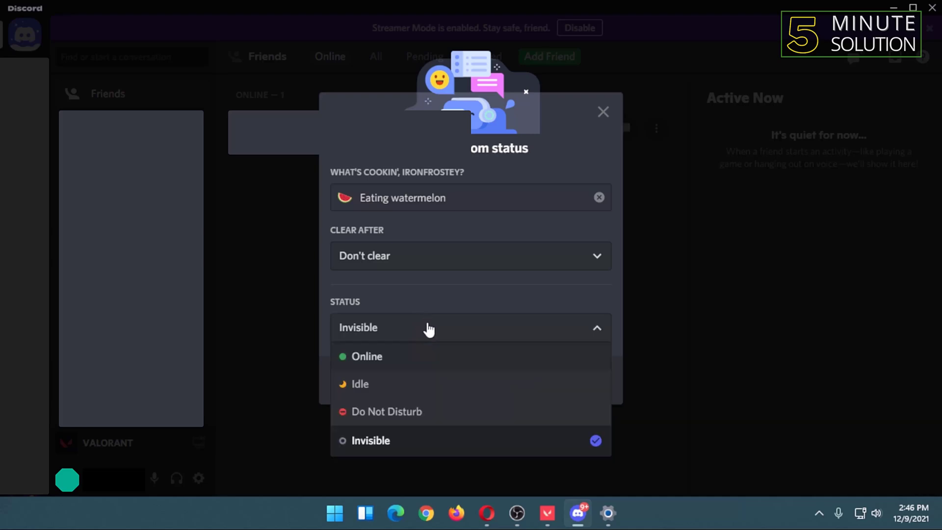
mouse_move(434, 371)
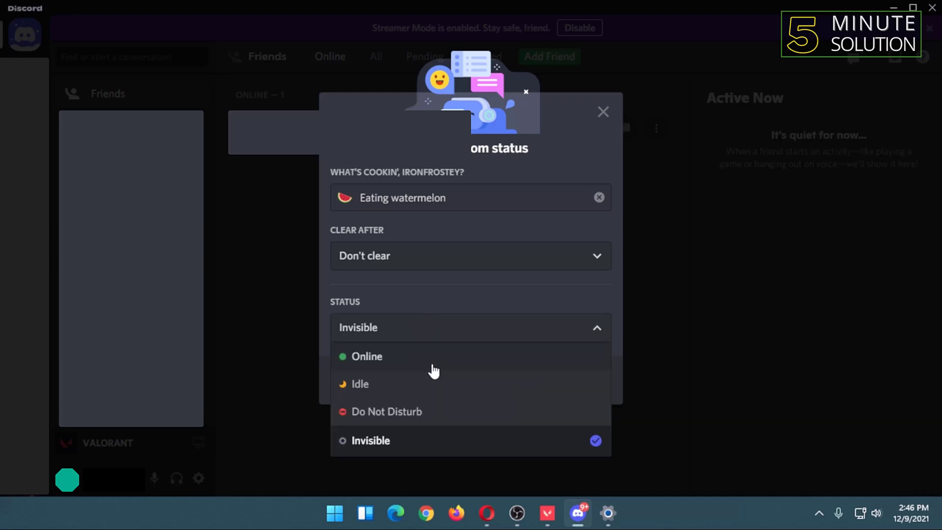
left_click(470, 327)
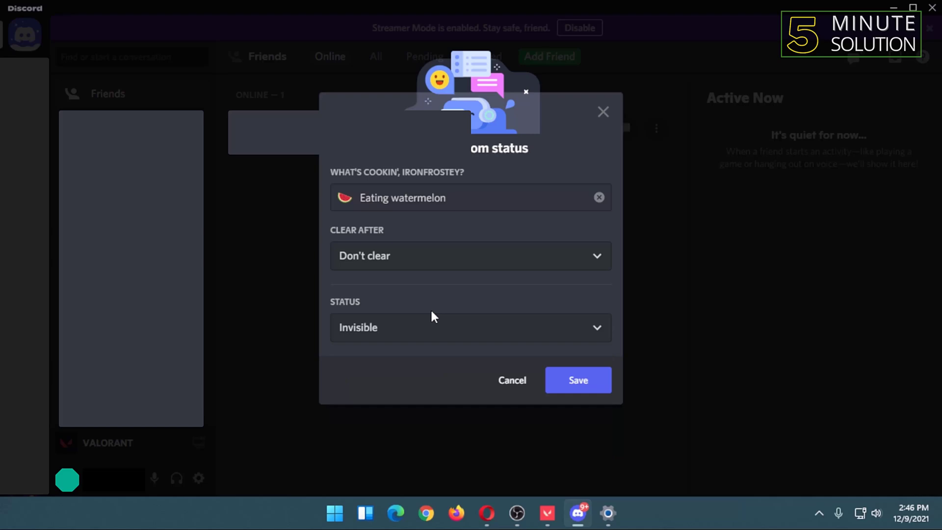
left_click(471, 327)
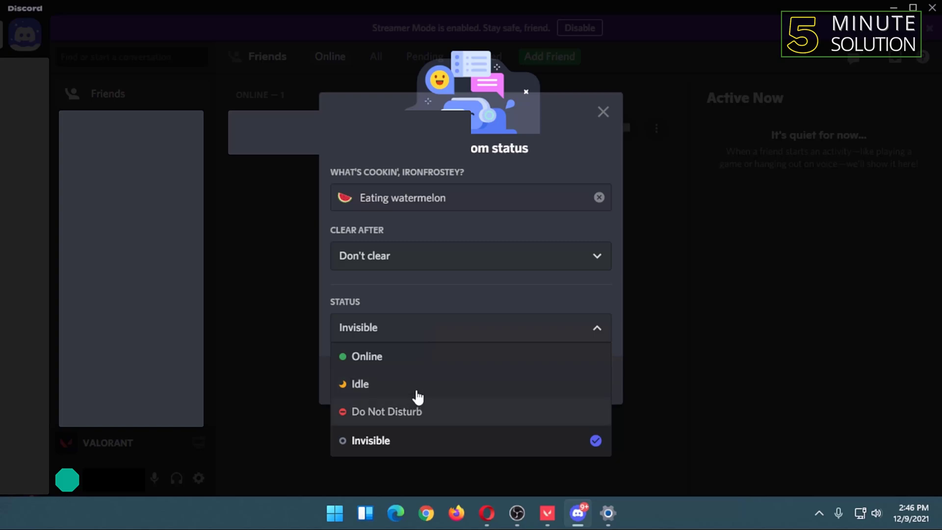
mouse_move(419, 371)
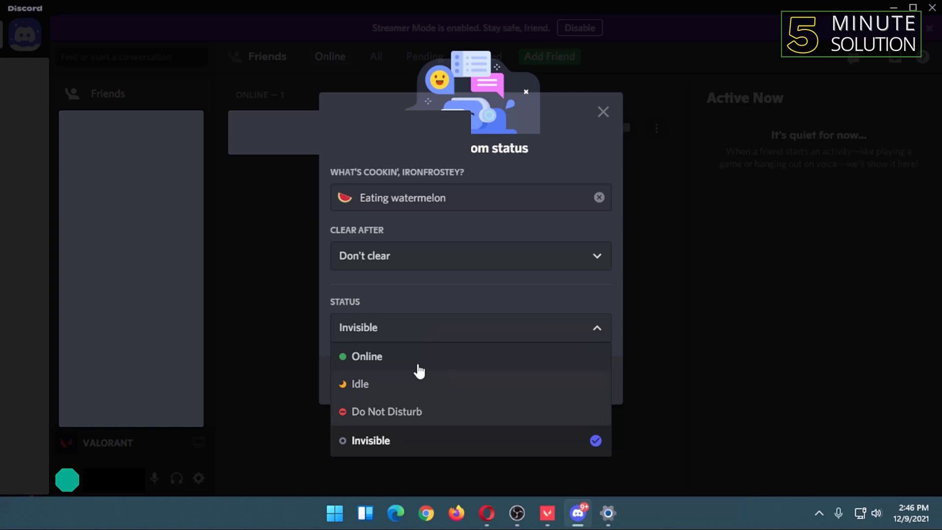
mouse_move(417, 399)
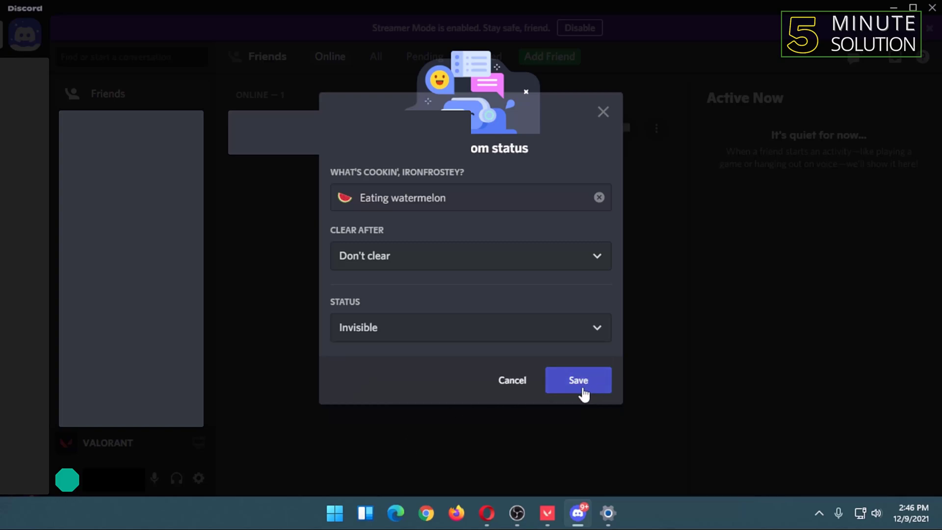
Save the 'Eating watermelon' status with its watermelon emoji.
left_click(577, 379)
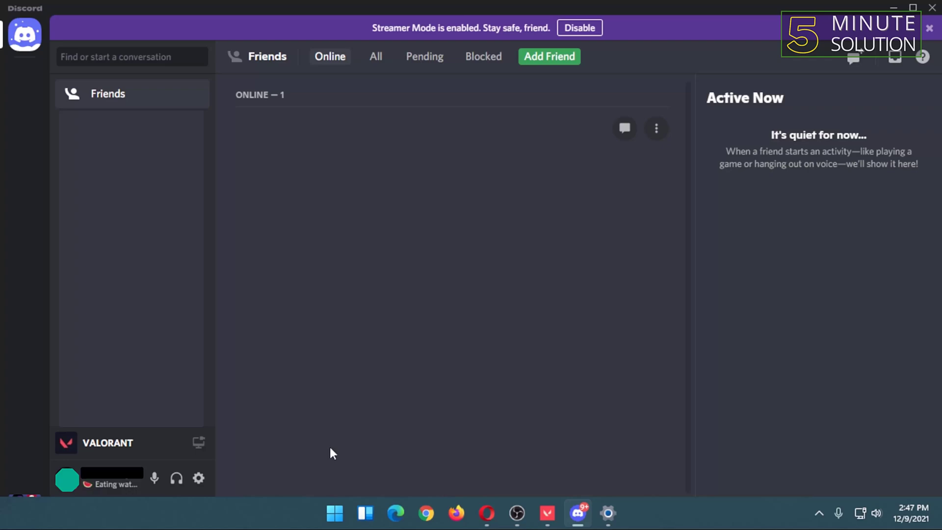
mouse_move(198, 479)
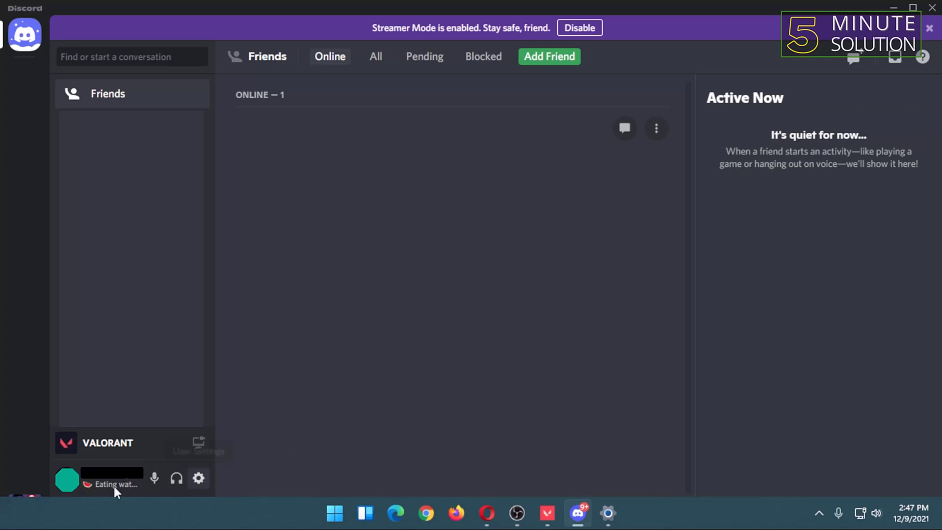